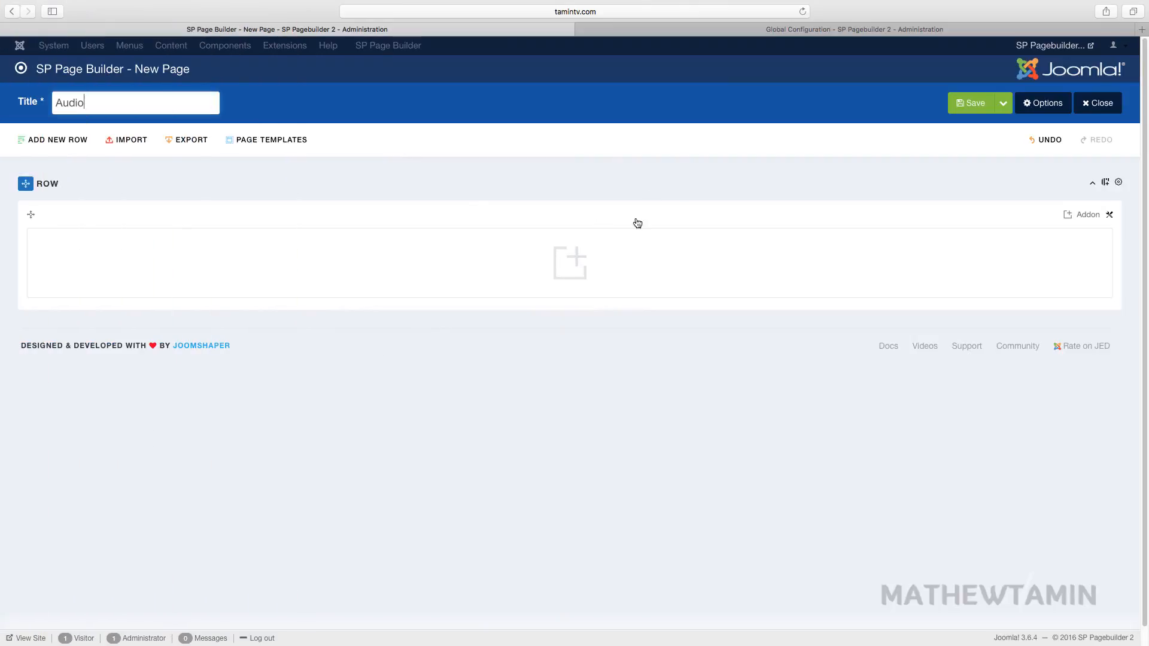
- Add an Audio addon to the page's empty row from the Addons List
left_click(1085, 215)
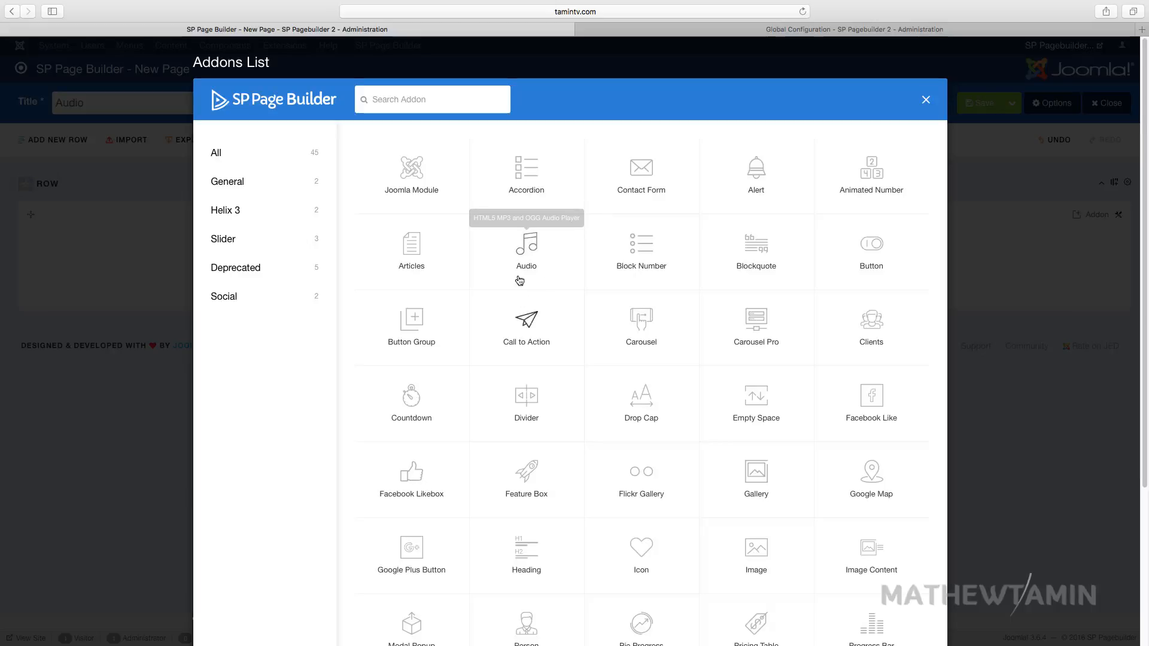
left_click(526, 251)
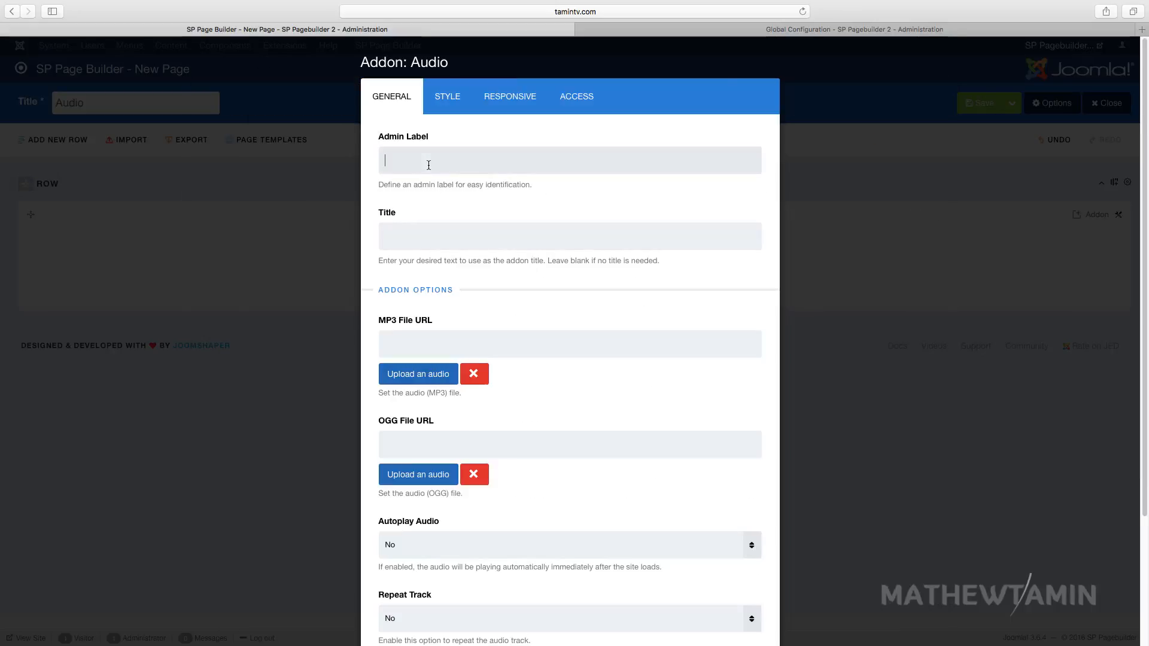
- Title the addon 'Checkout My Latest Podcast' and keep Autoplay and Repeat at No
type("Checkout My Latest Podcast")
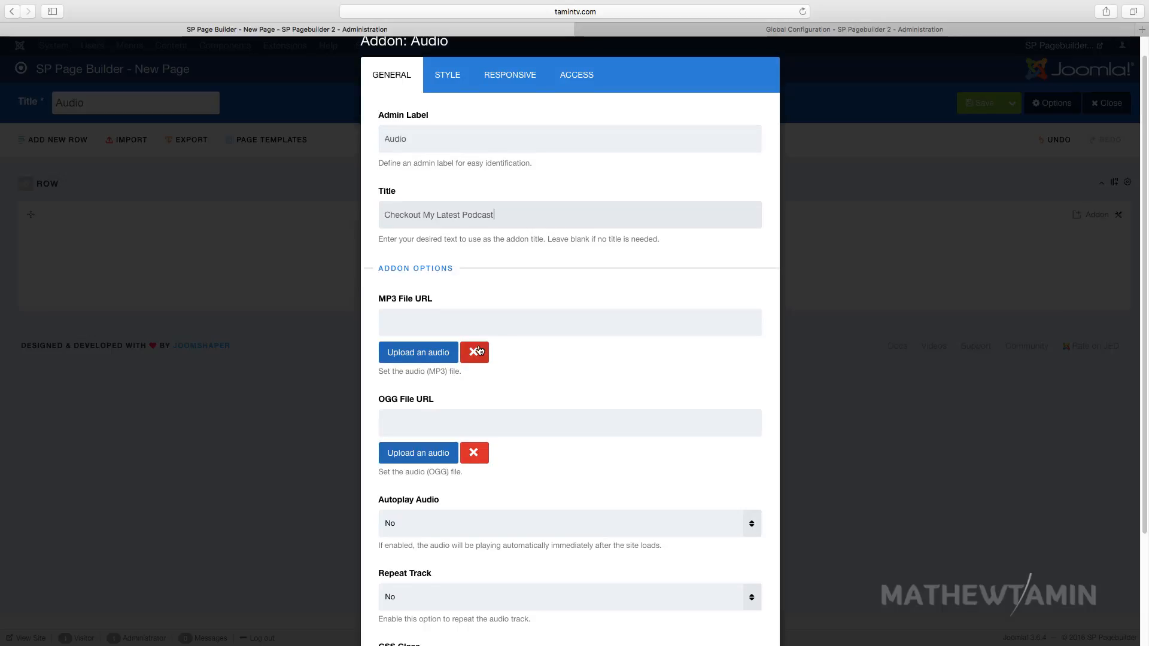
scroll("down", 3)
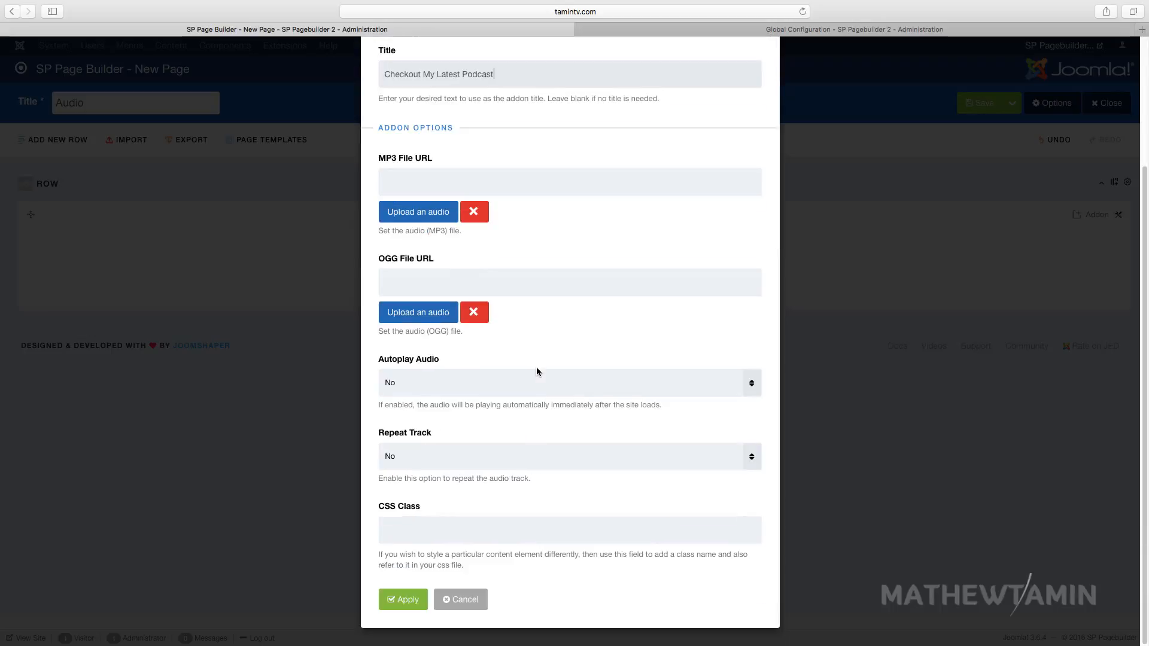
mouse_move(431, 336)
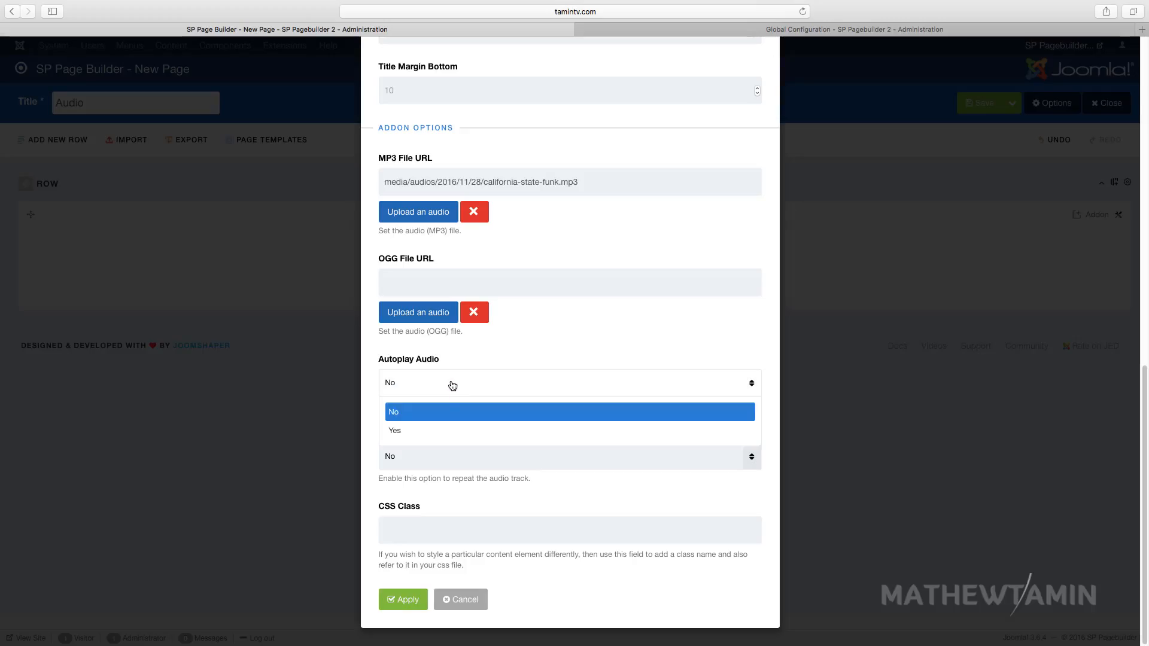
mouse_move(417, 389)
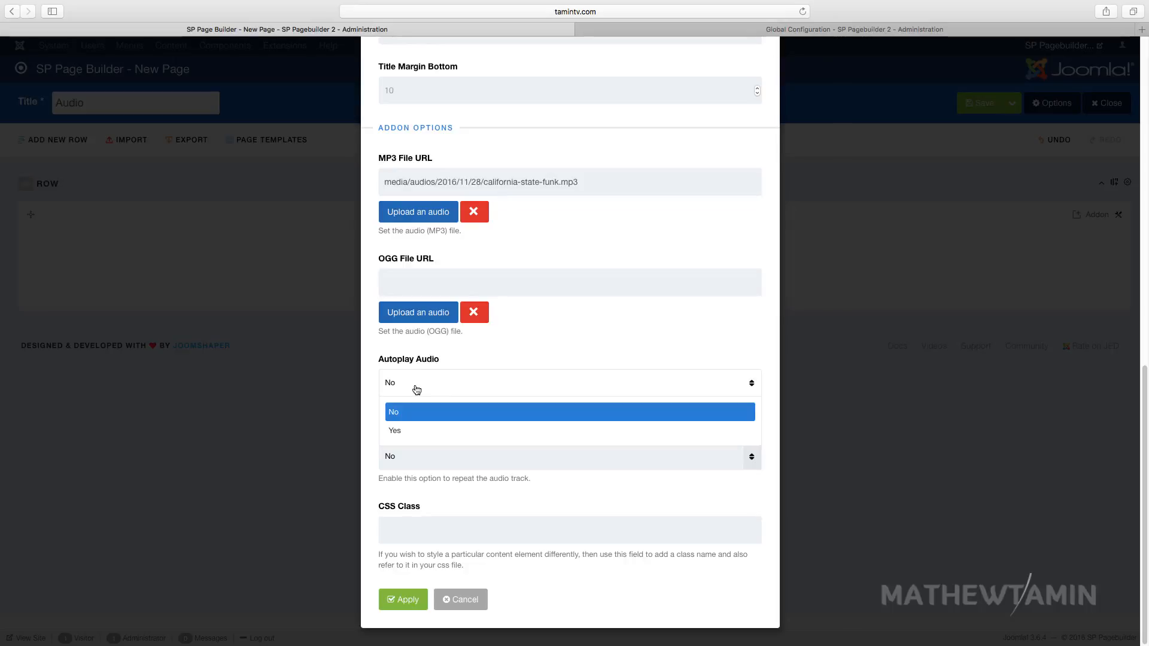
left_click(393, 411)
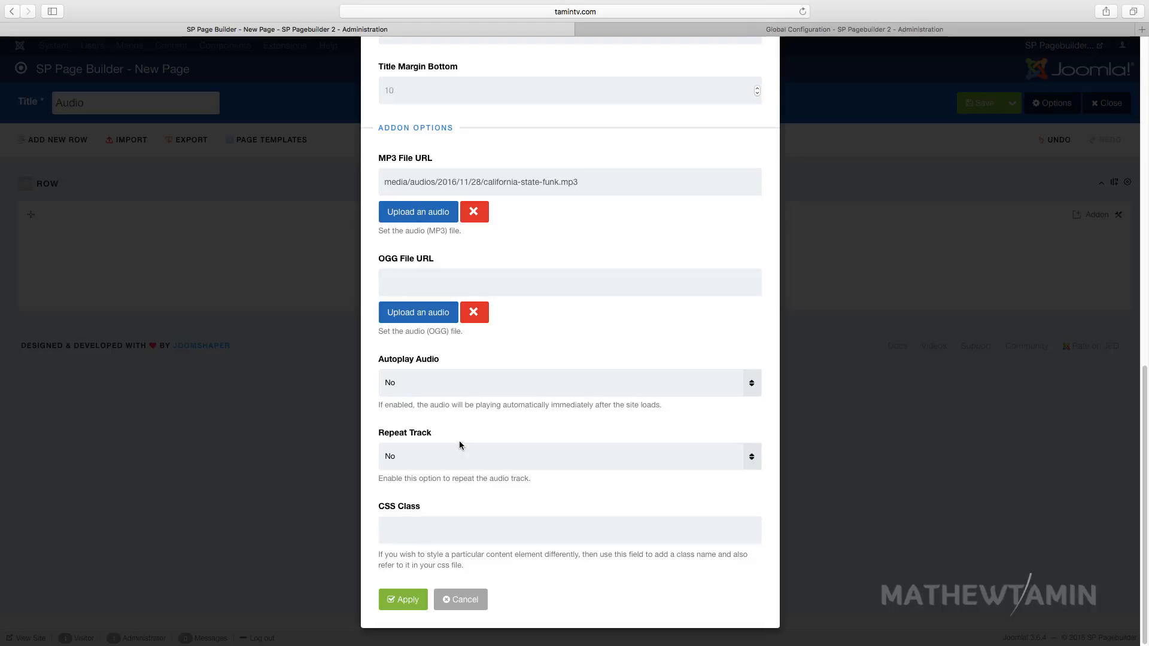
left_click(568, 456)
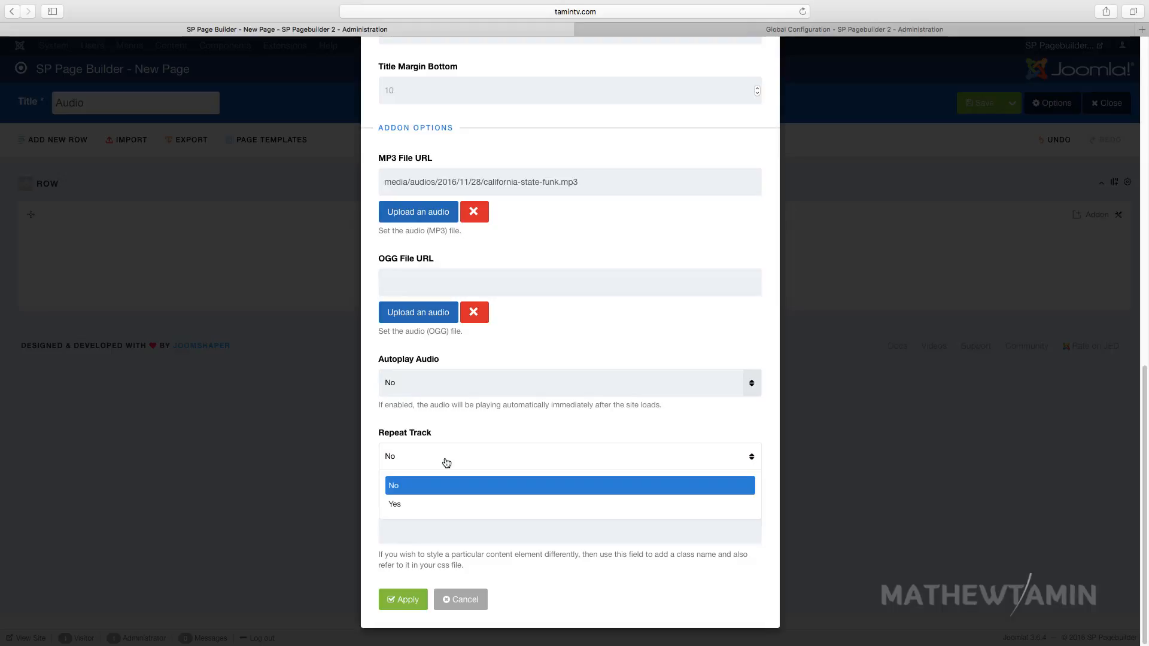
left_click(394, 485)
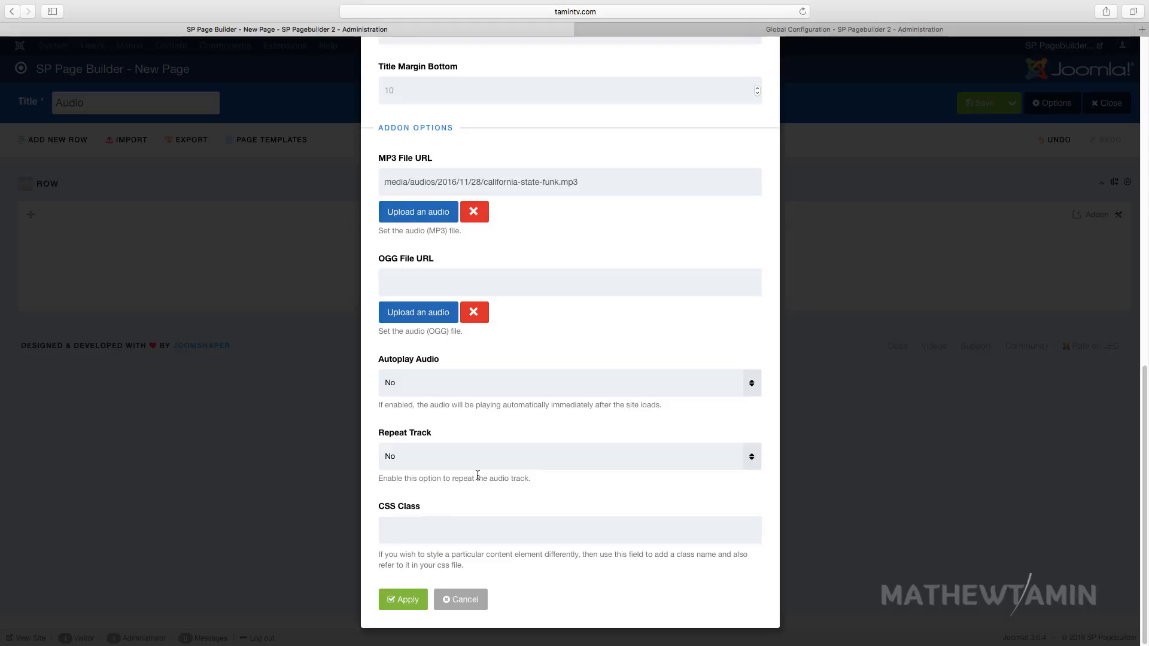
- Review the addon's Style options, apply the settings, and save the Audio page
left_click(446, 96)
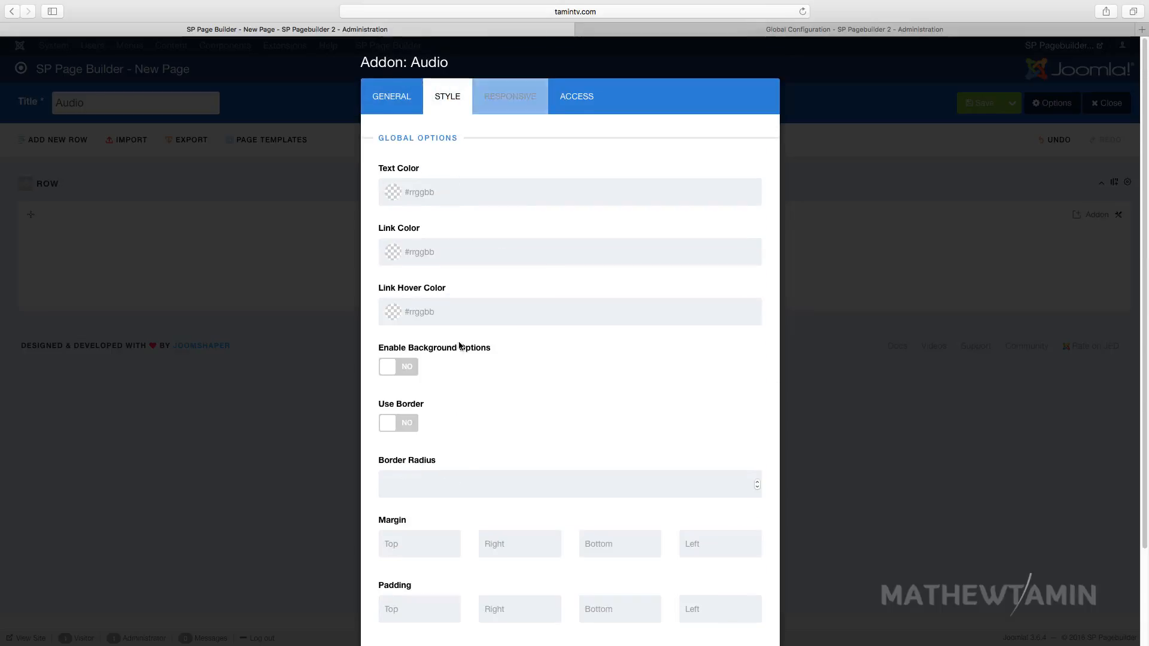
scroll("down", 3)
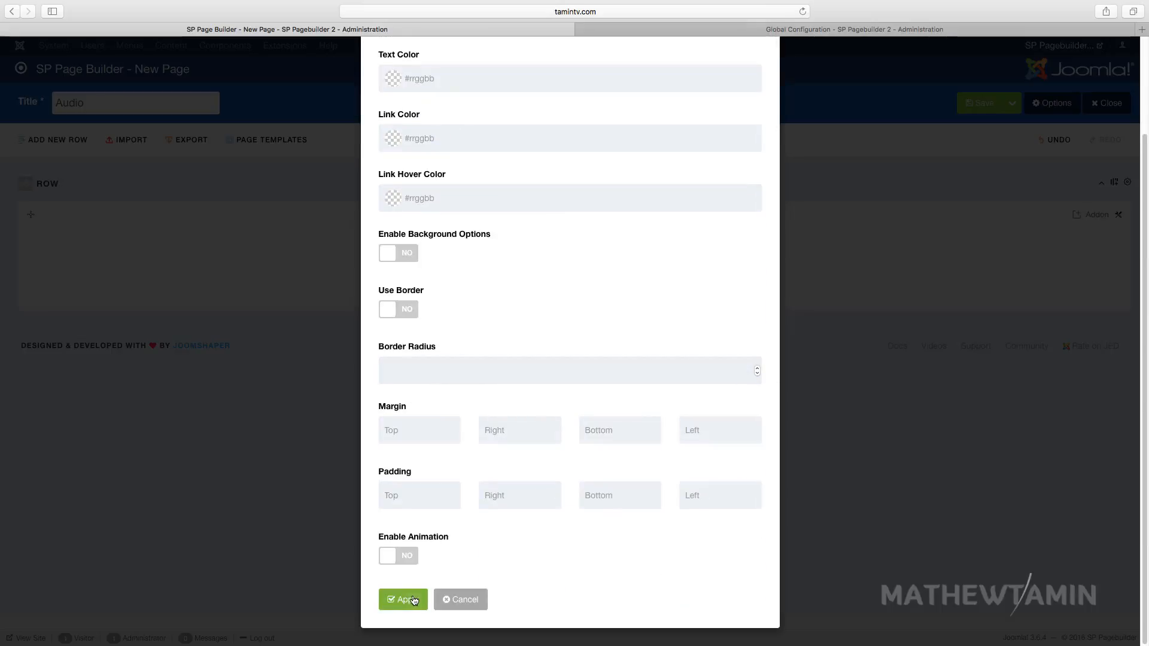
left_click(402, 600)
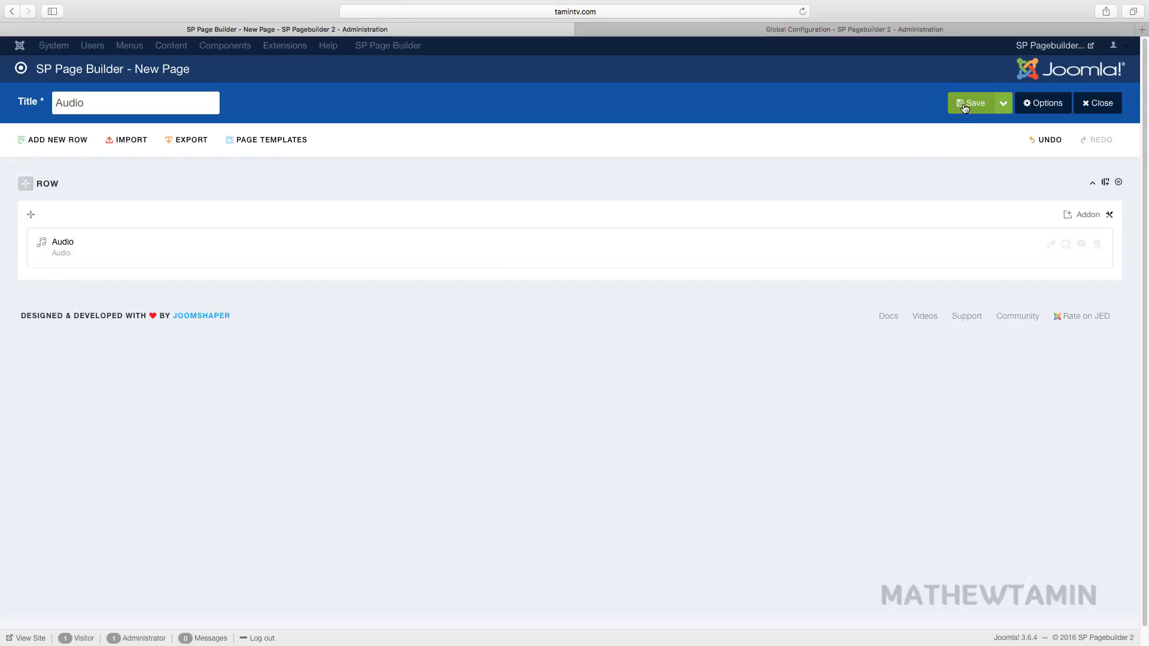
left_click(975, 103)
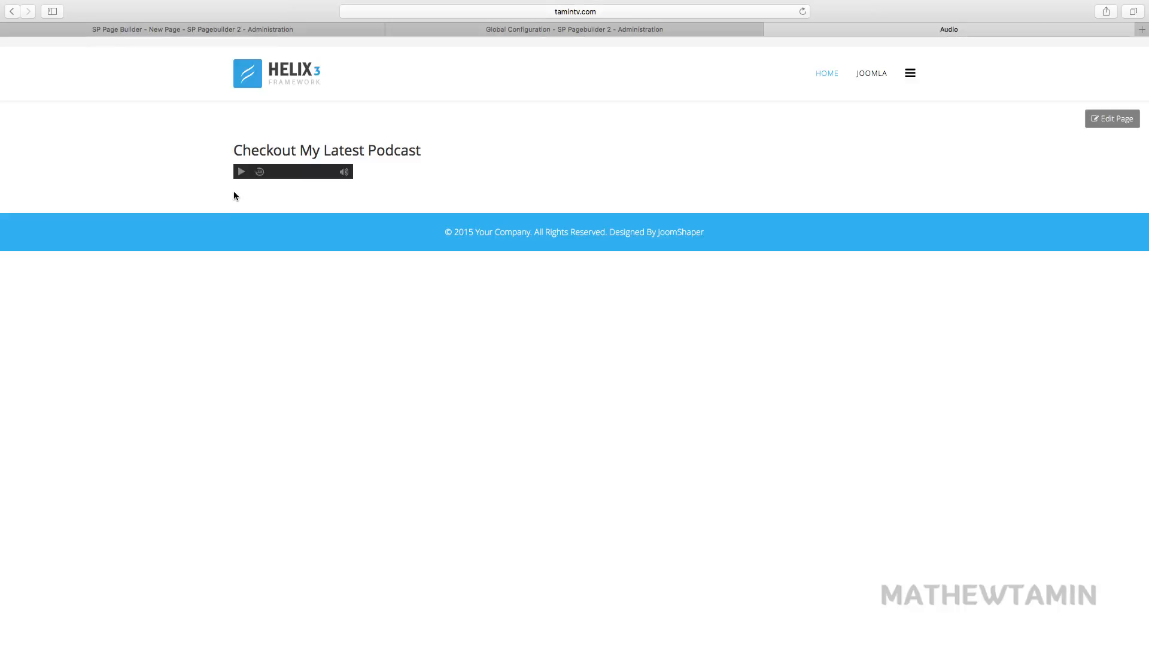
- View the Audio page's podcast player on the frontend, then return to the page builder
left_click(241, 171)
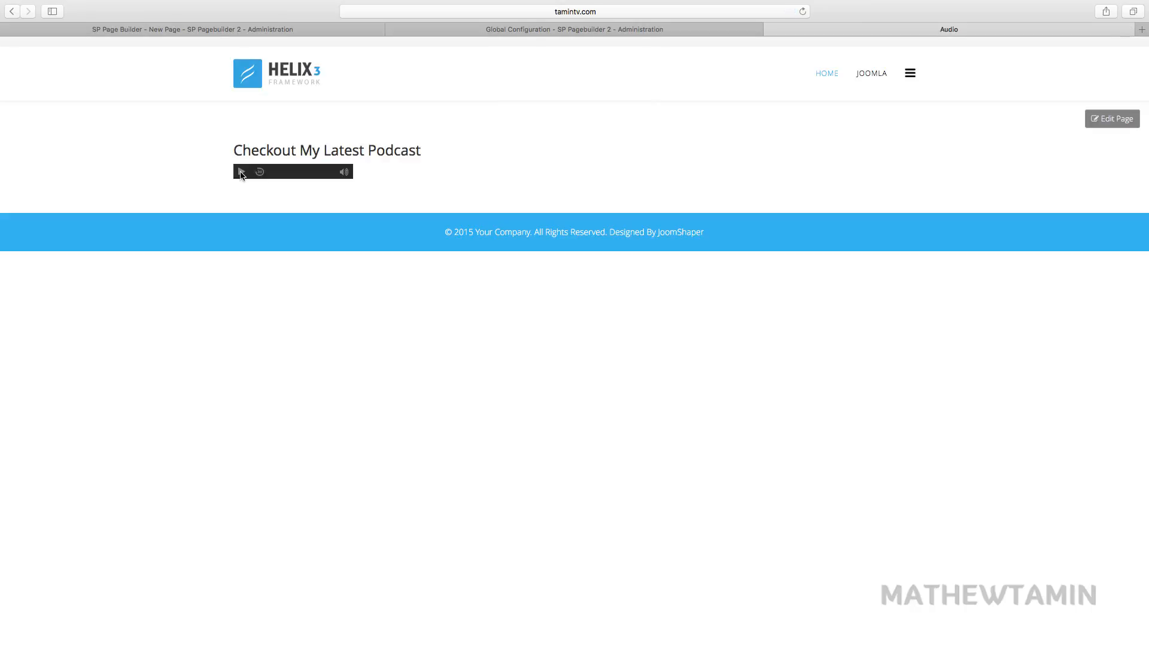
mouse_move(548, 141)
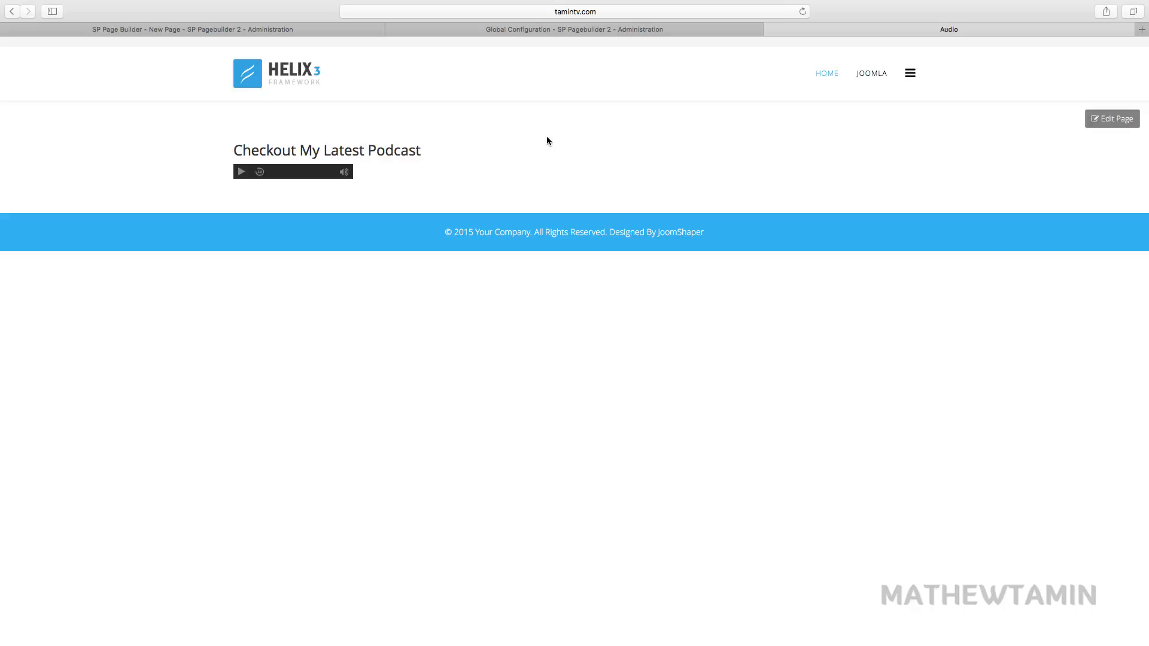
mouse_move(331, 198)
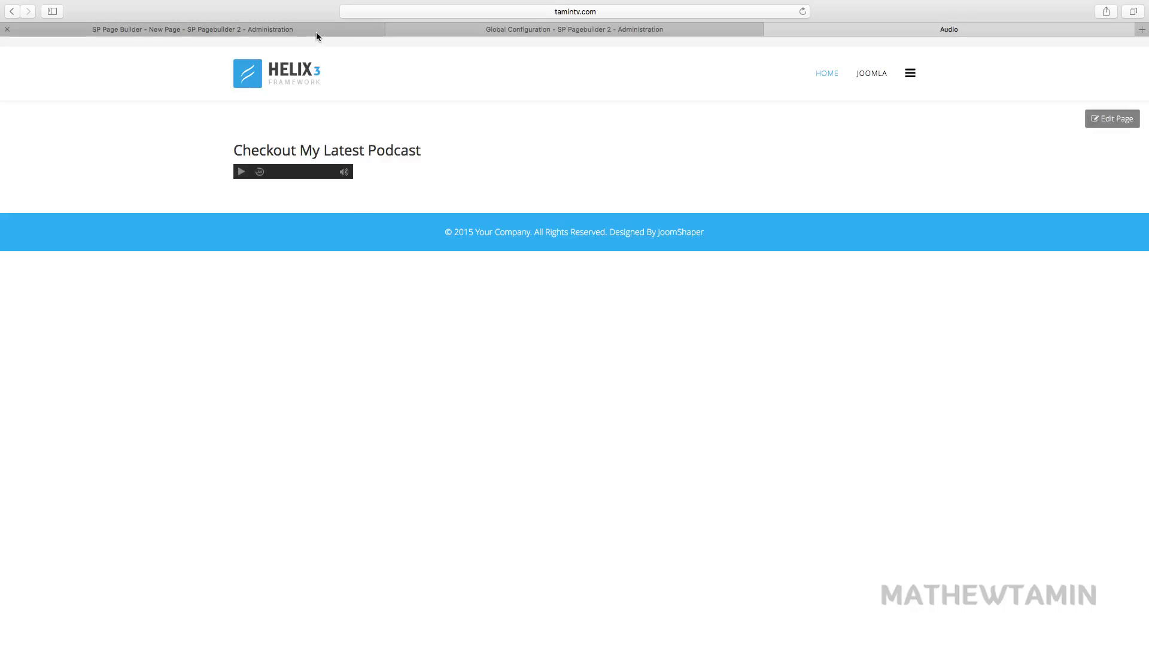
left_click(192, 29)
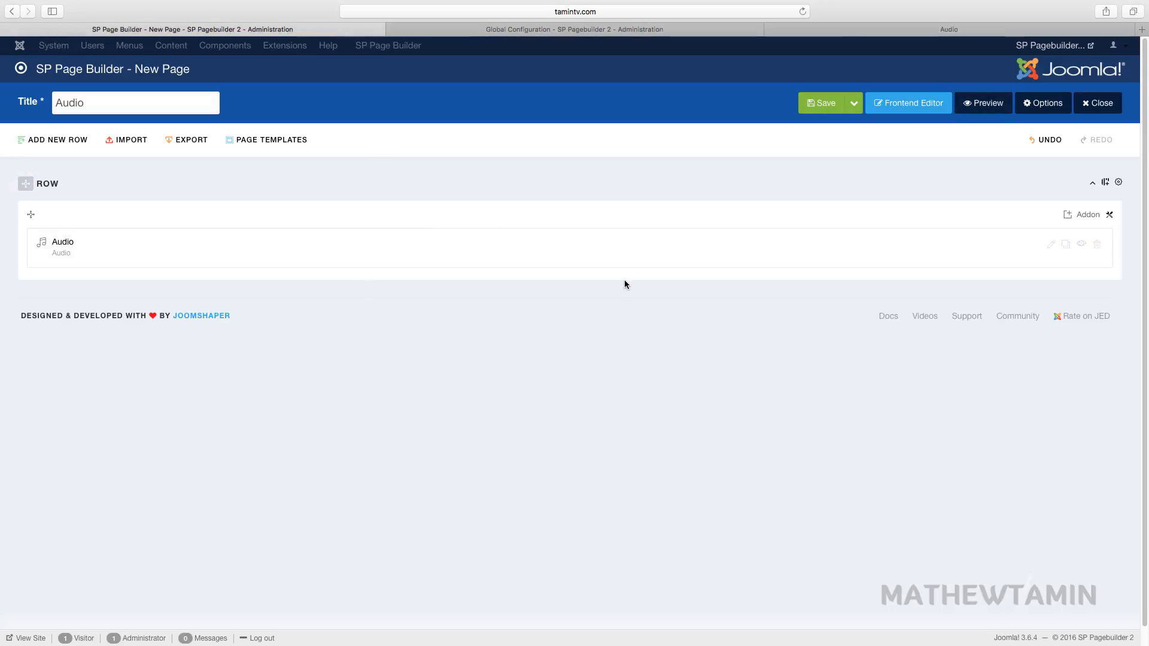
mouse_move(854, 36)
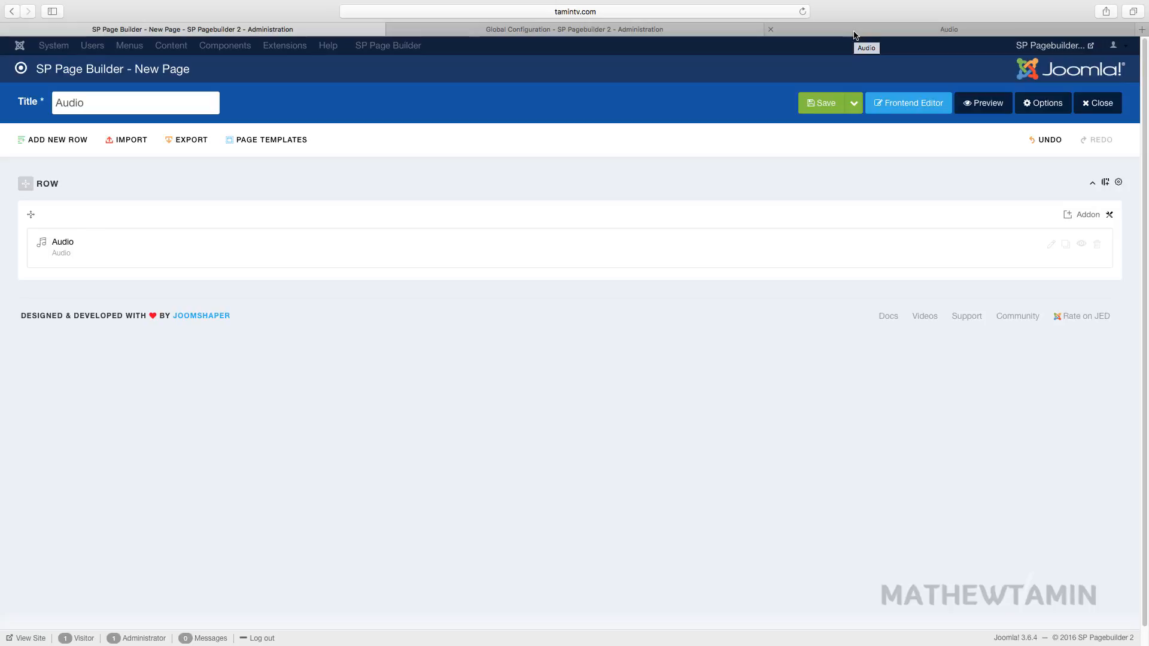
- Switch to the browser tab showing the live Audio page
left_click(948, 29)
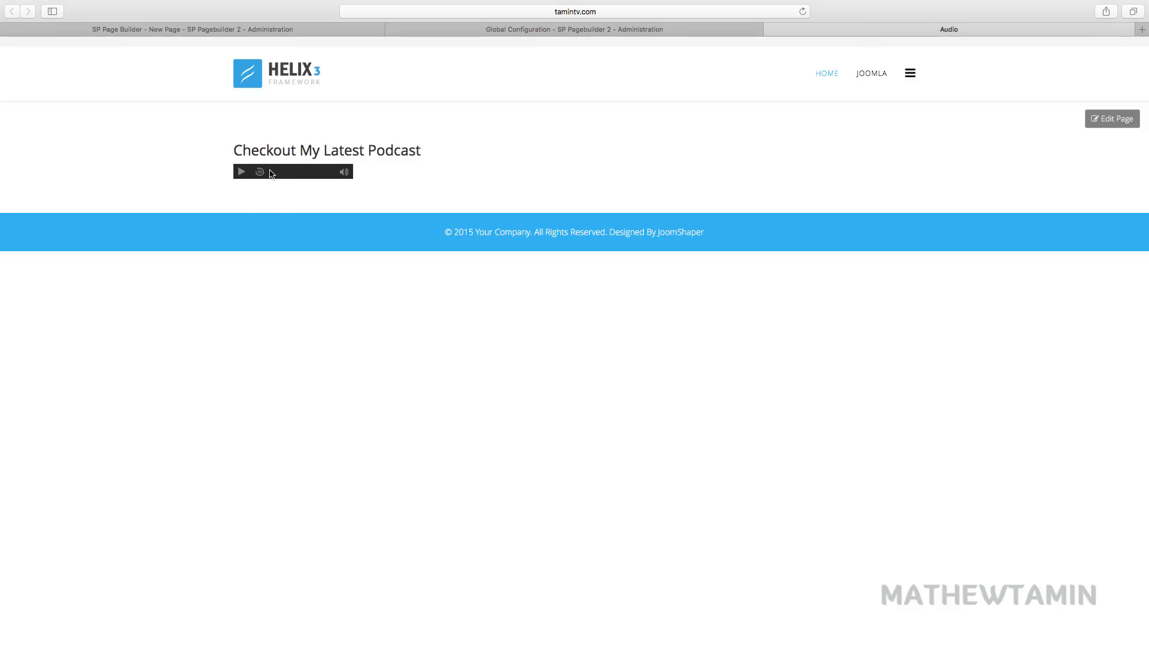
- Play the podcast briefly, pause it, and go back to the SP Page Builder editor
left_click(241, 171)
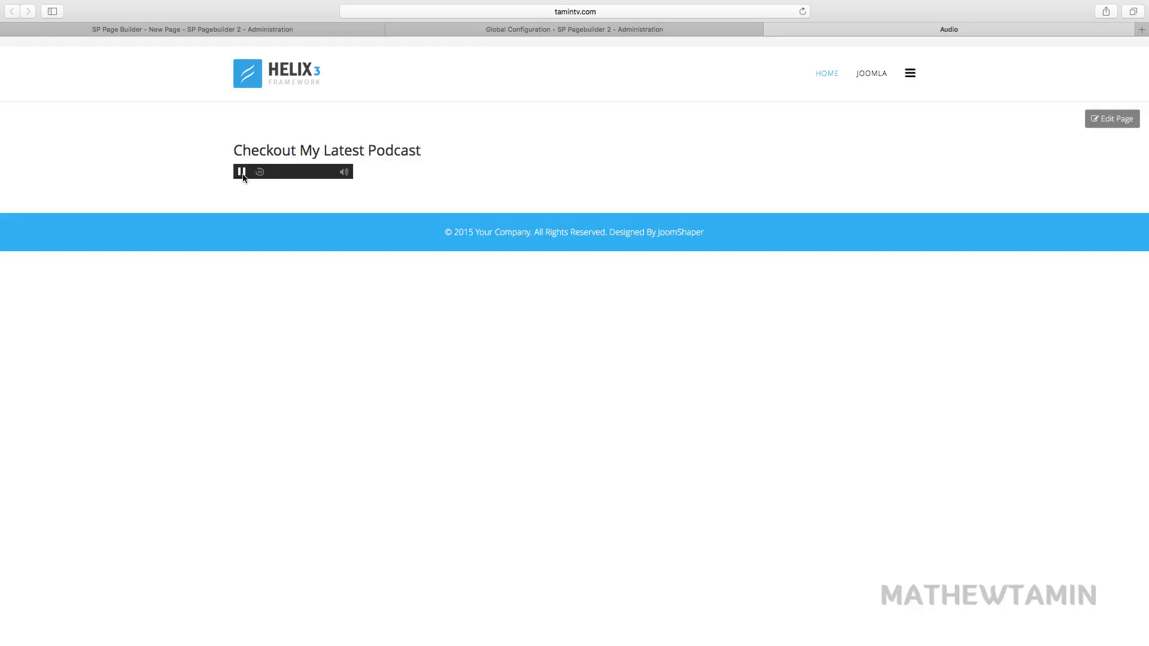
left_click(241, 172)
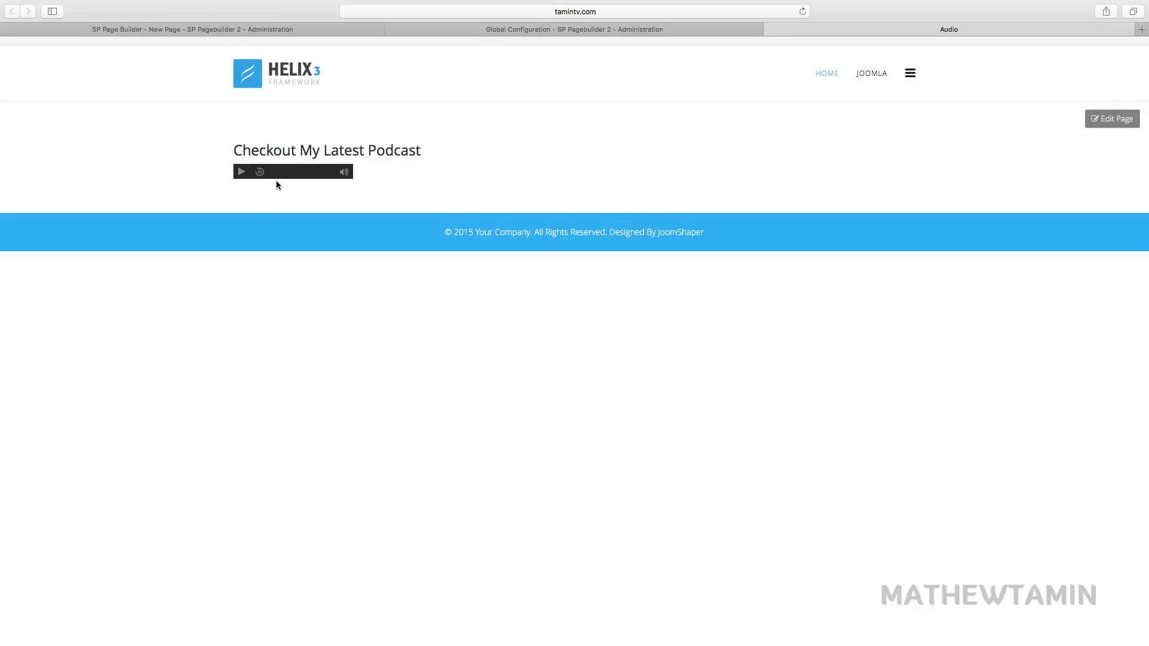
mouse_move(229, 57)
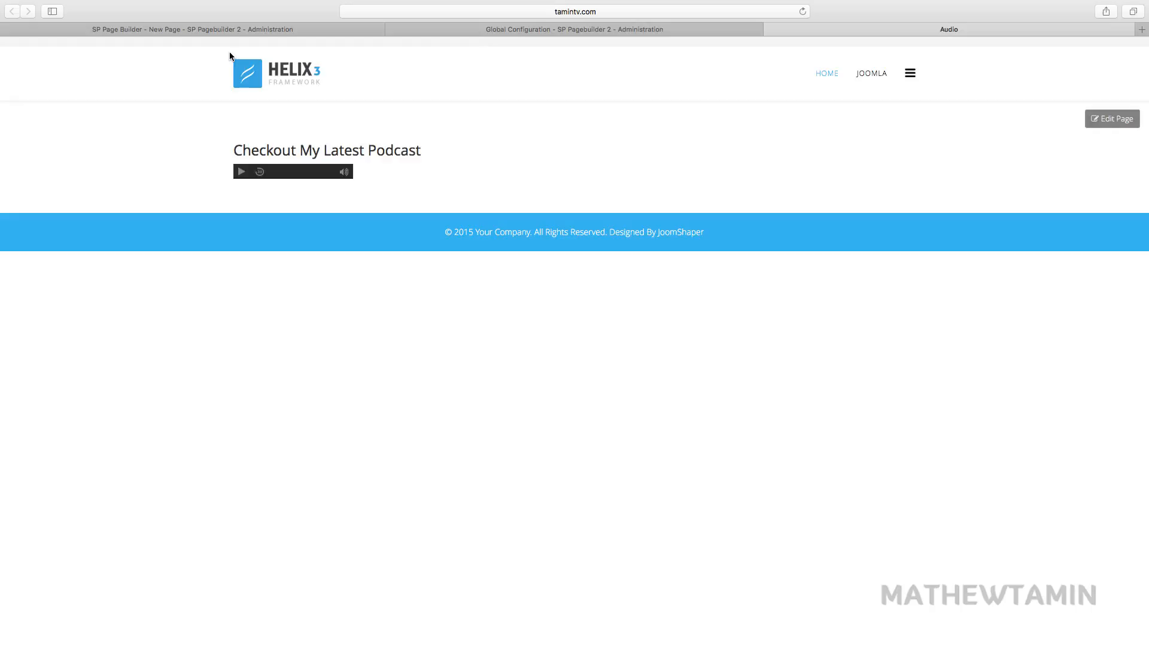
left_click(192, 29)
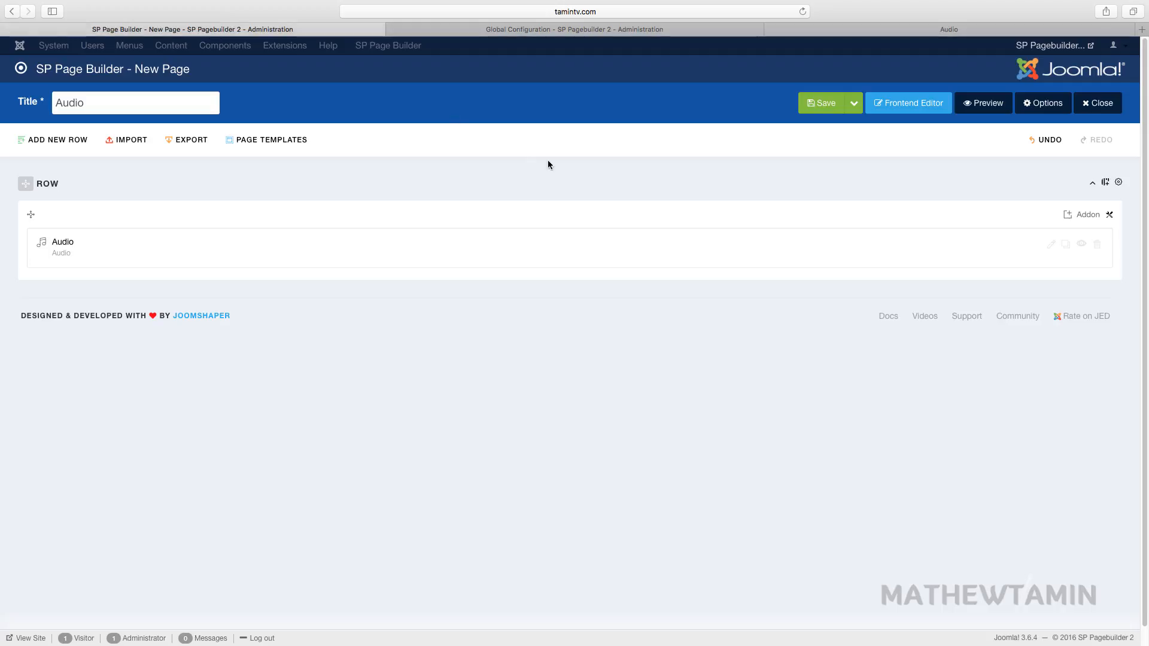